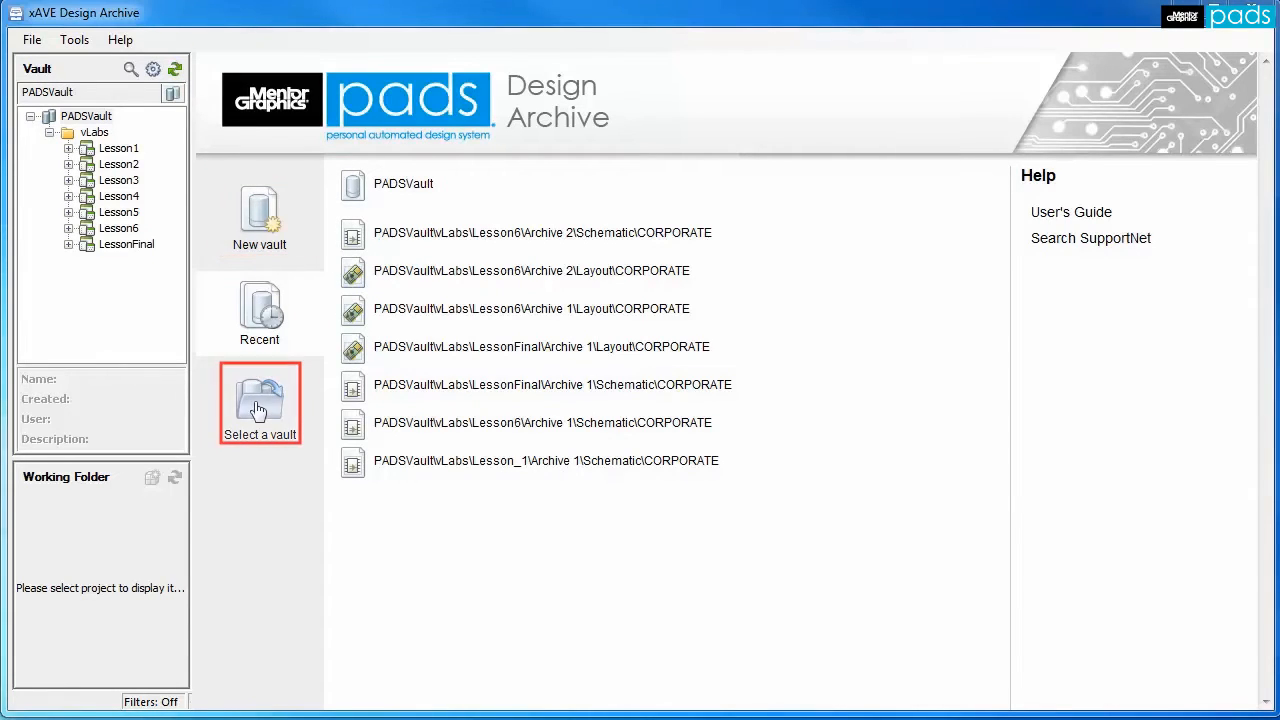
# Open the Lesson6 Archive 2 CORPORATE layout from the Recent list.
pyautogui.click(532, 270)
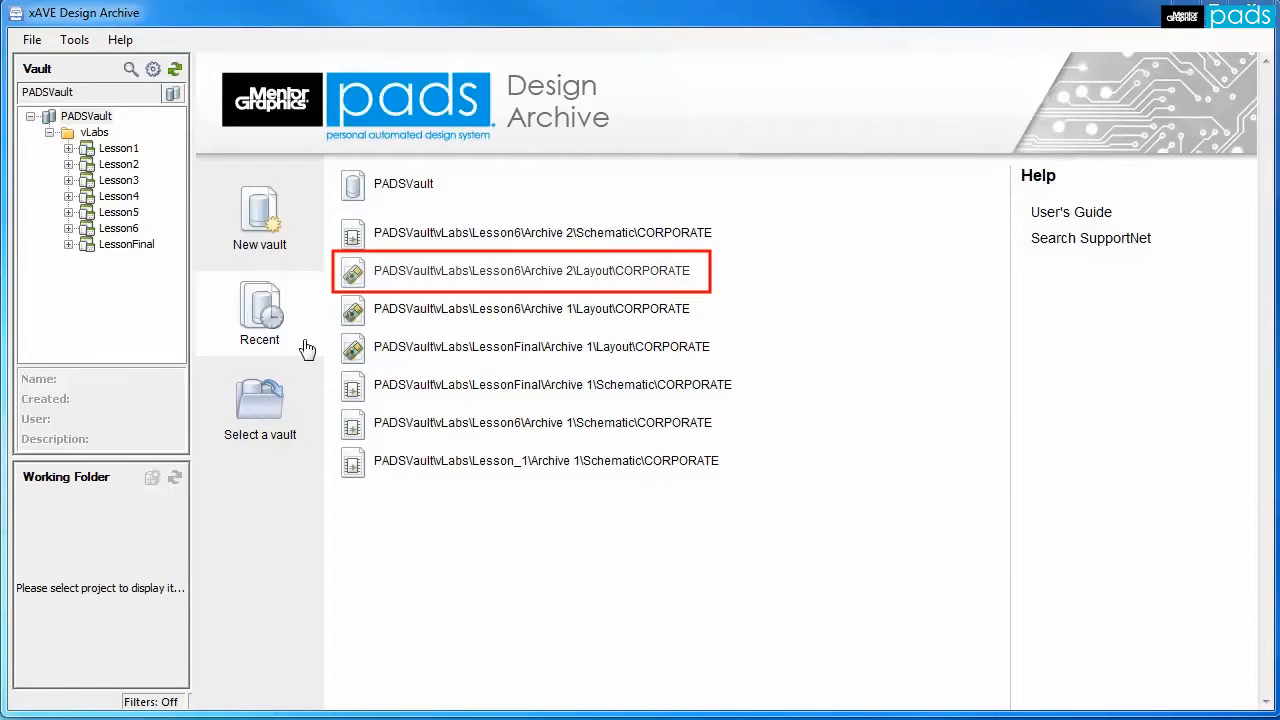
pyautogui.click(533, 270)
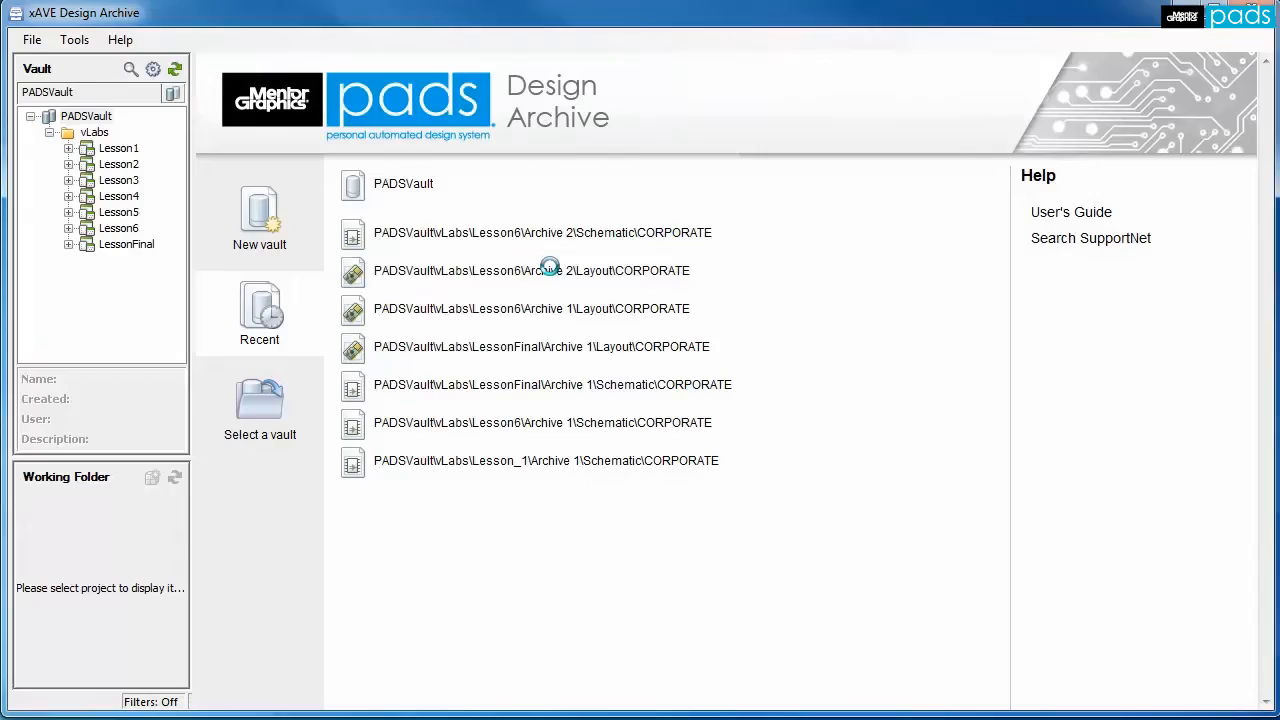
pyautogui.doubleClick(533, 270)
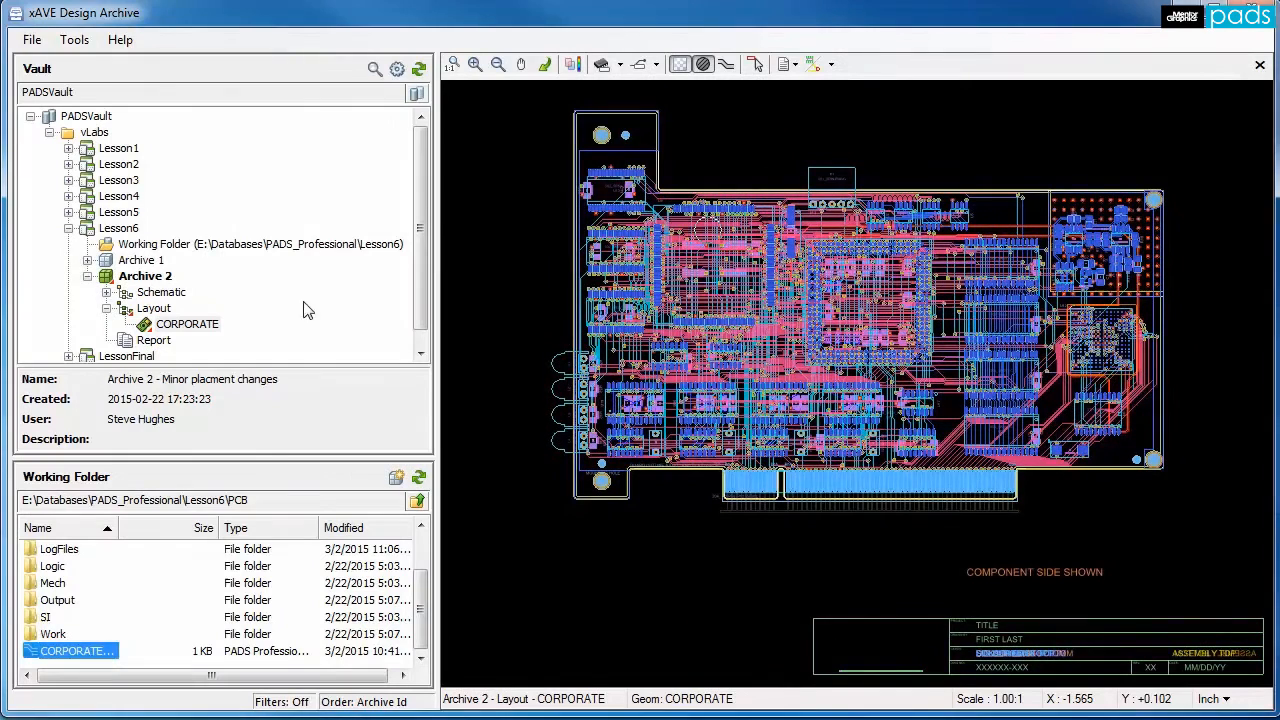
# Search the vault for items with redlines only and go to the Archive 2 result.
pyautogui.click(374, 68)
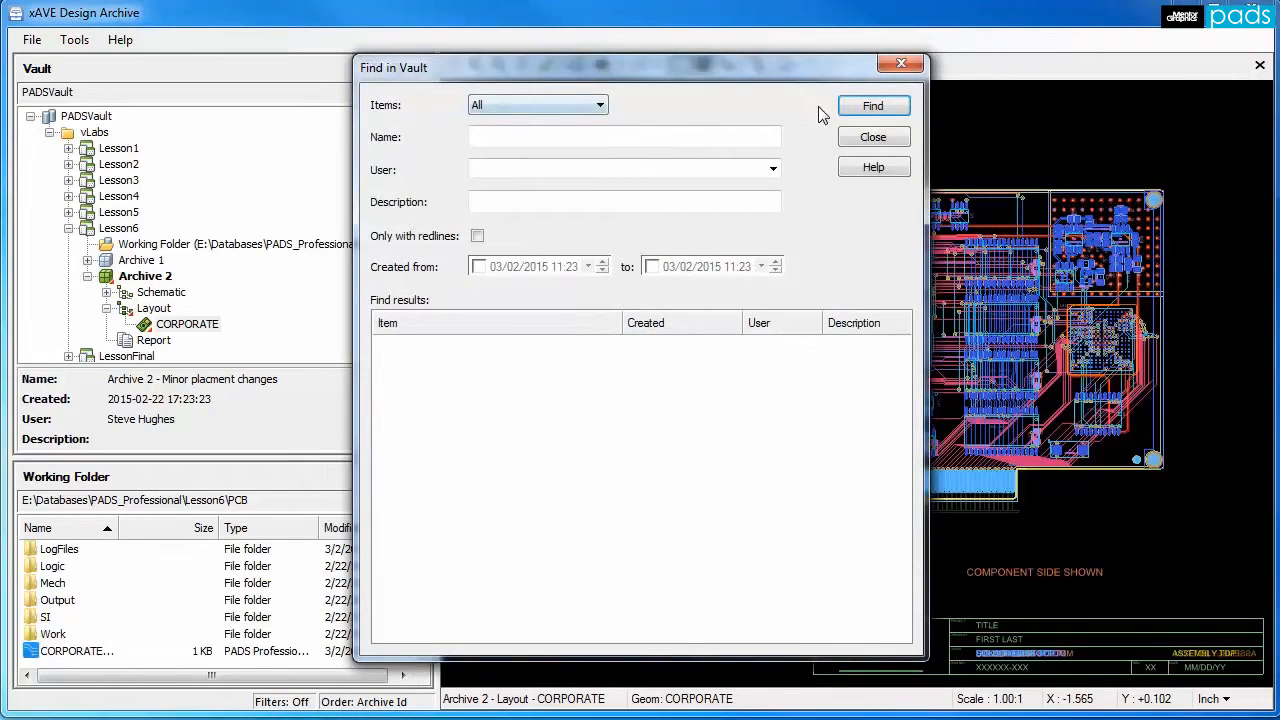
pyautogui.click(872, 105)
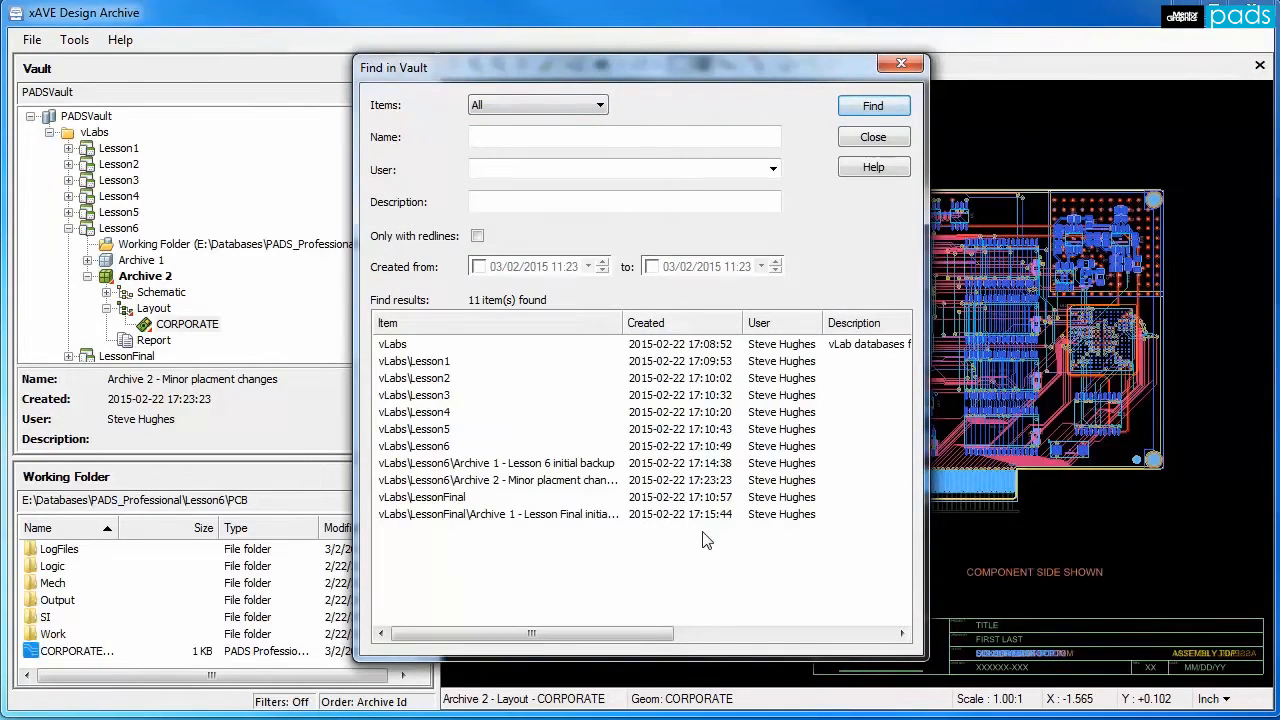
pyautogui.click(477, 236)
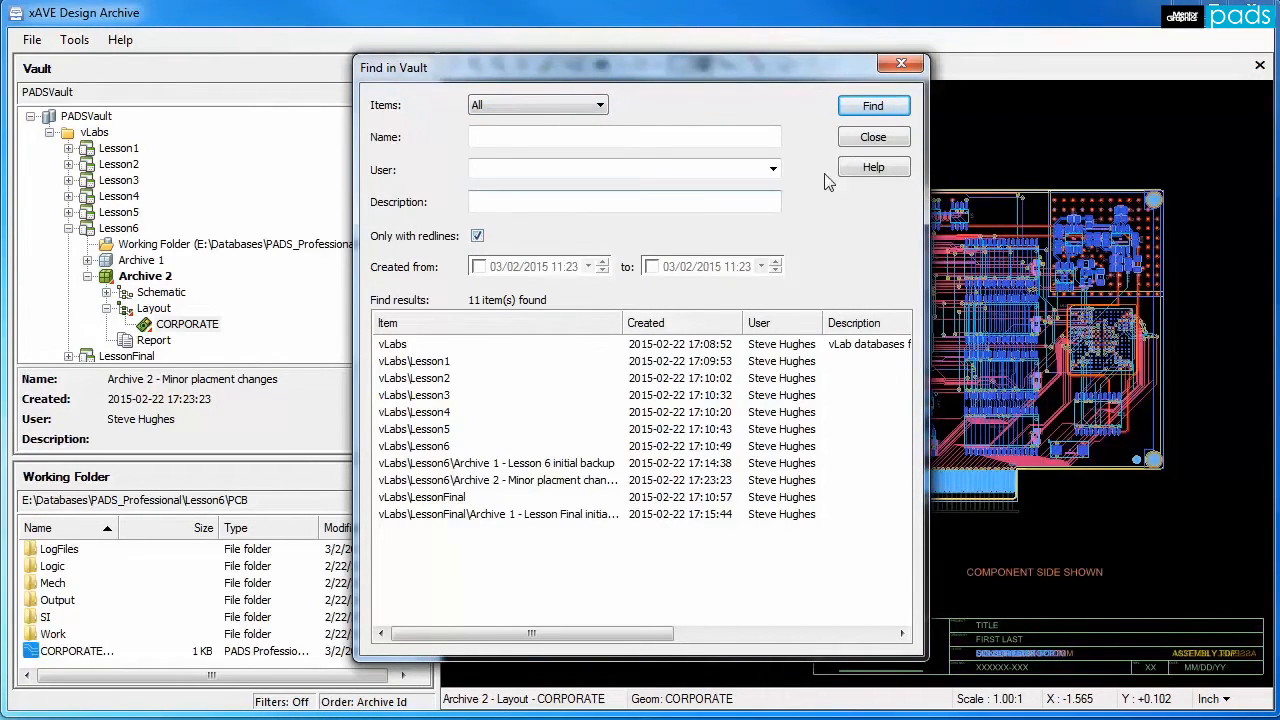
pyautogui.click(872, 106)
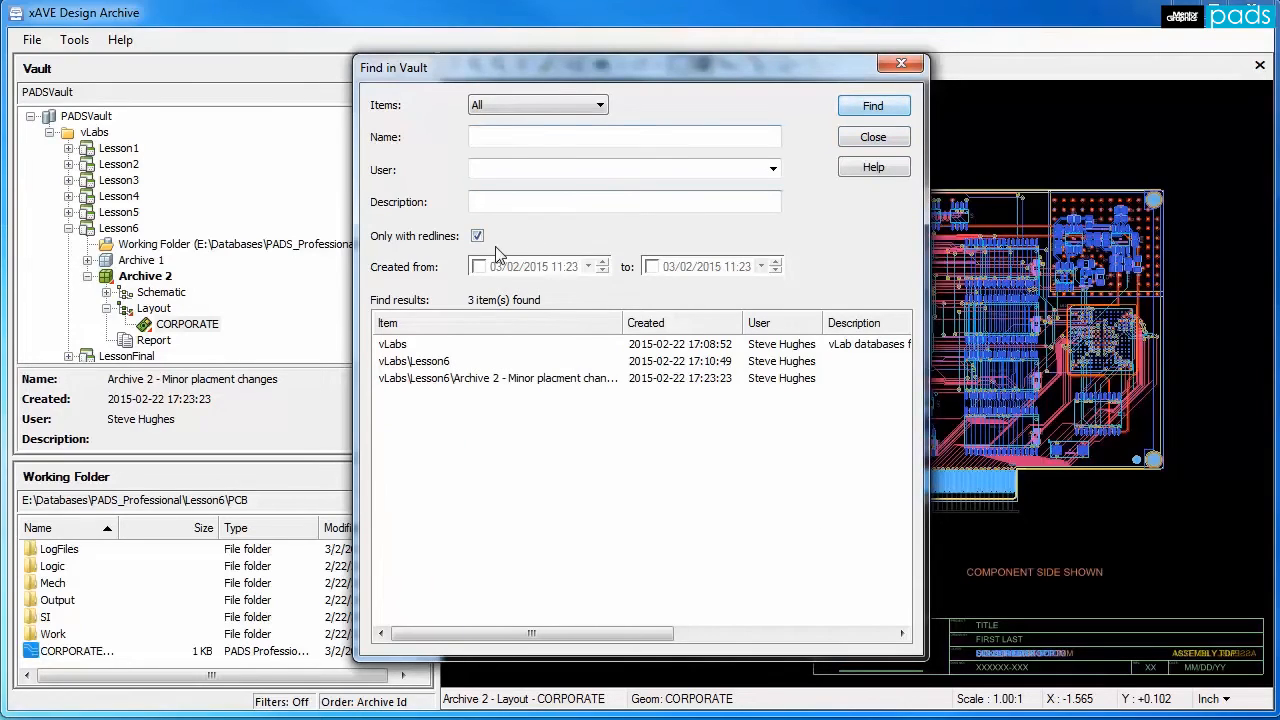
pyautogui.click(872, 105)
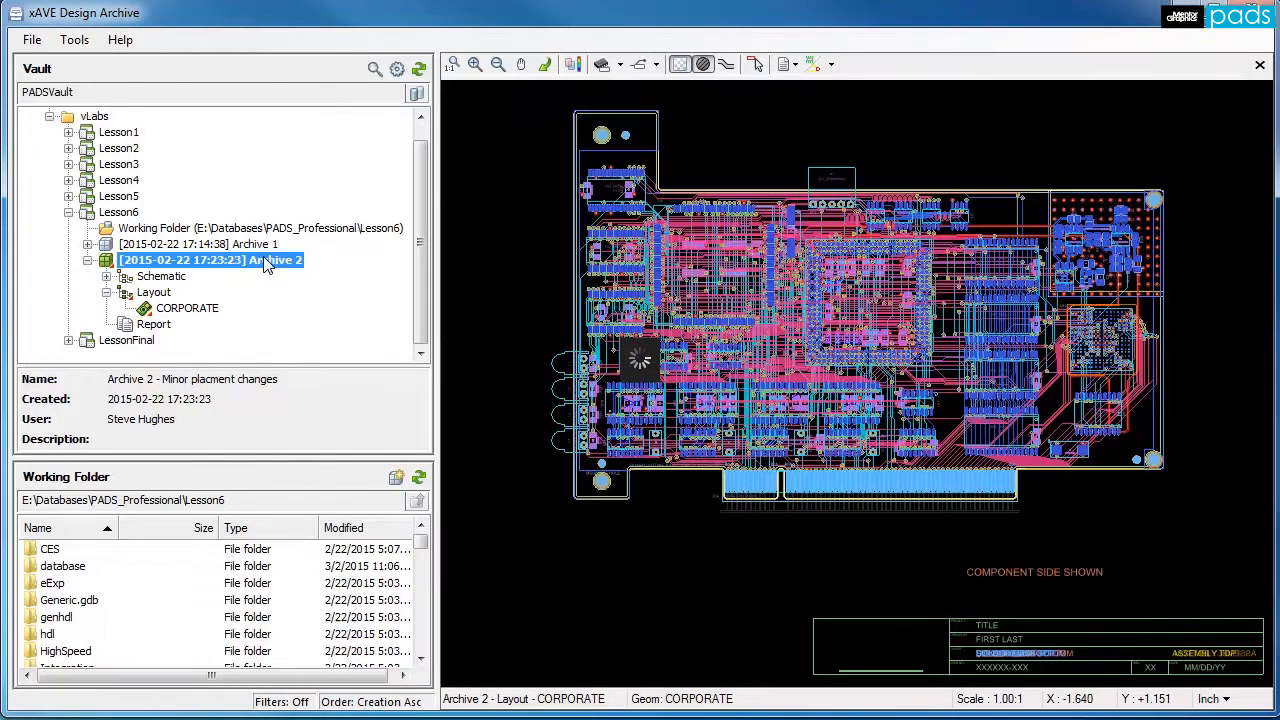
# Open the Archive 2 CORPORATE schematic's microprocessor sheet and auto-crosslink it with the layout.
pyautogui.click(107, 260)
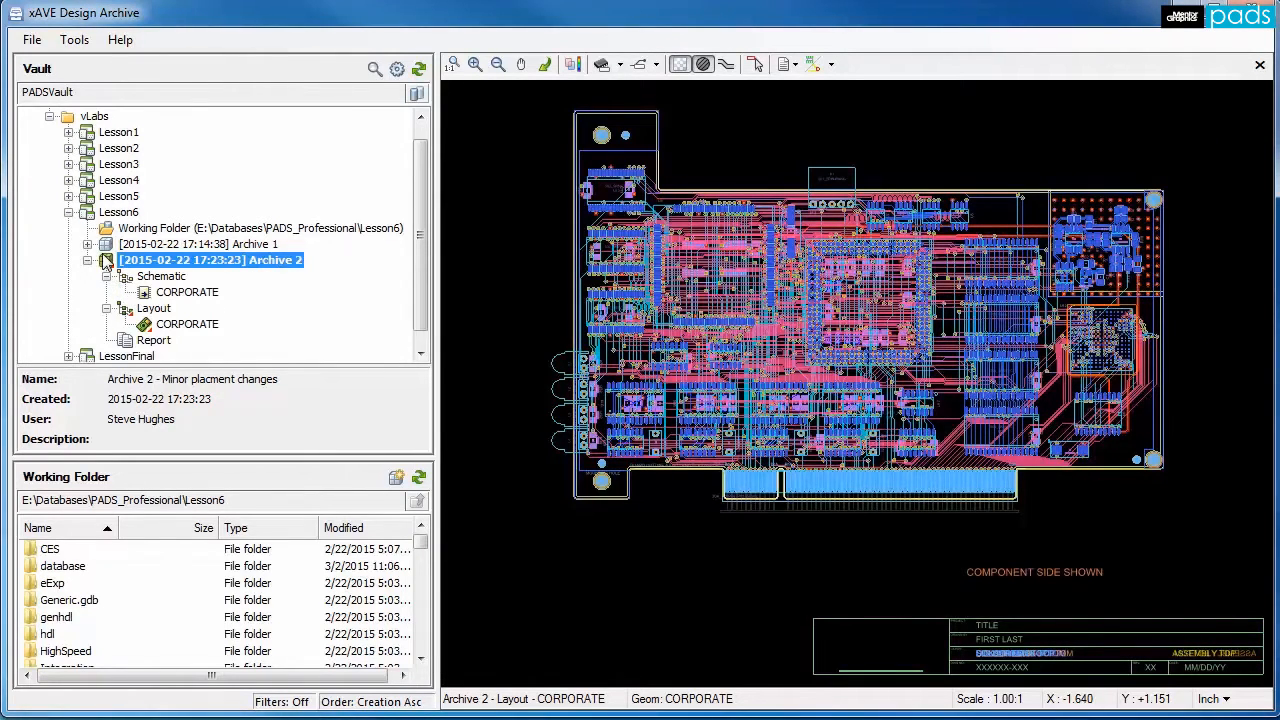
pyautogui.click(88, 244)
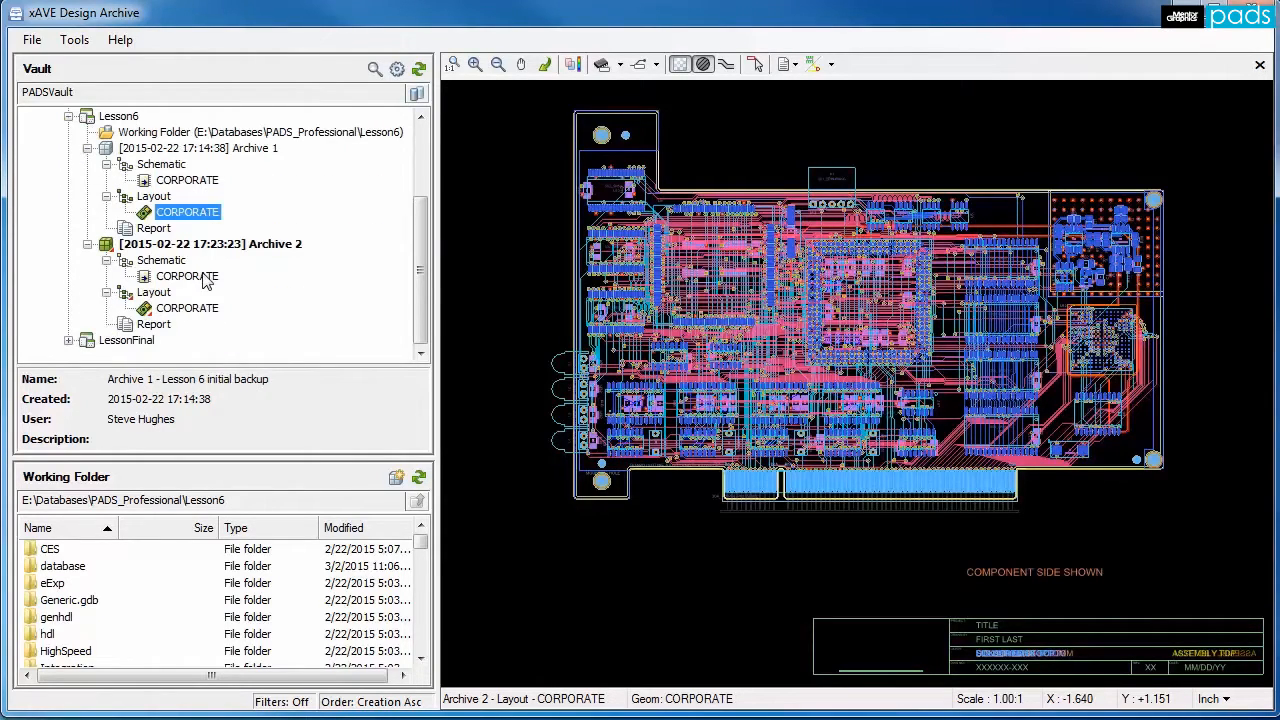
pyautogui.rightClick(186, 276)
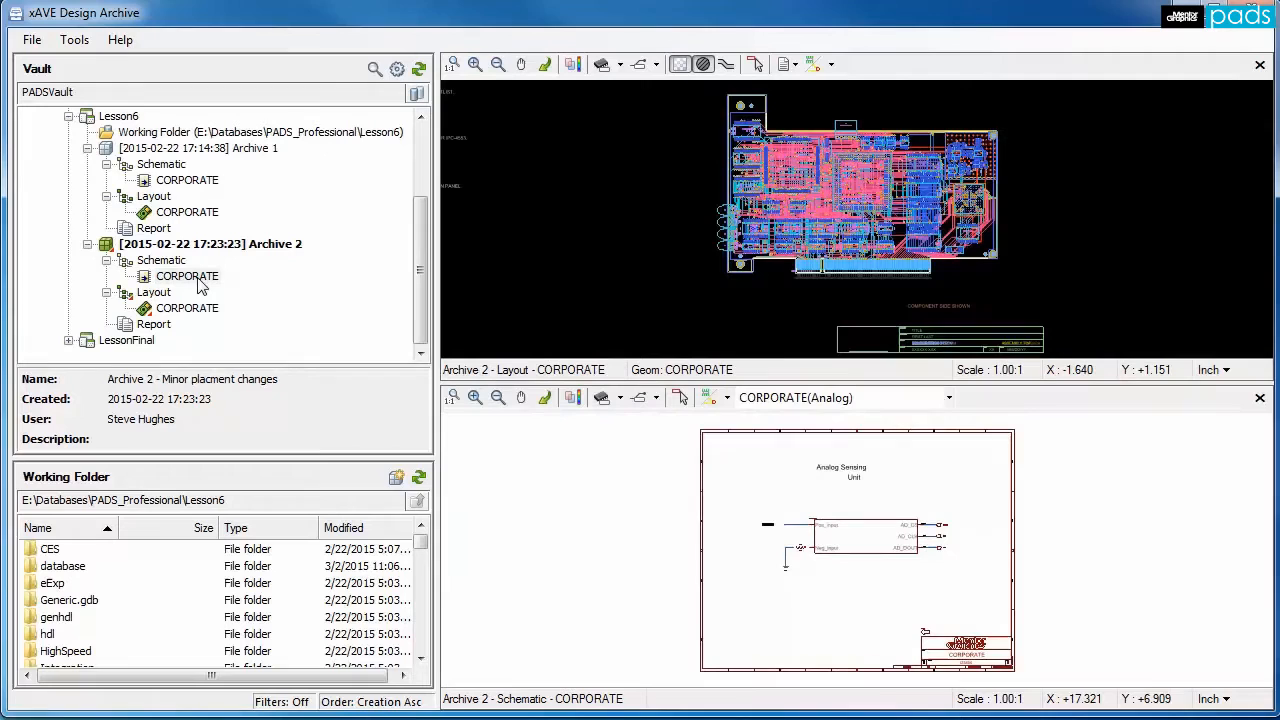
pyautogui.click(948, 397)
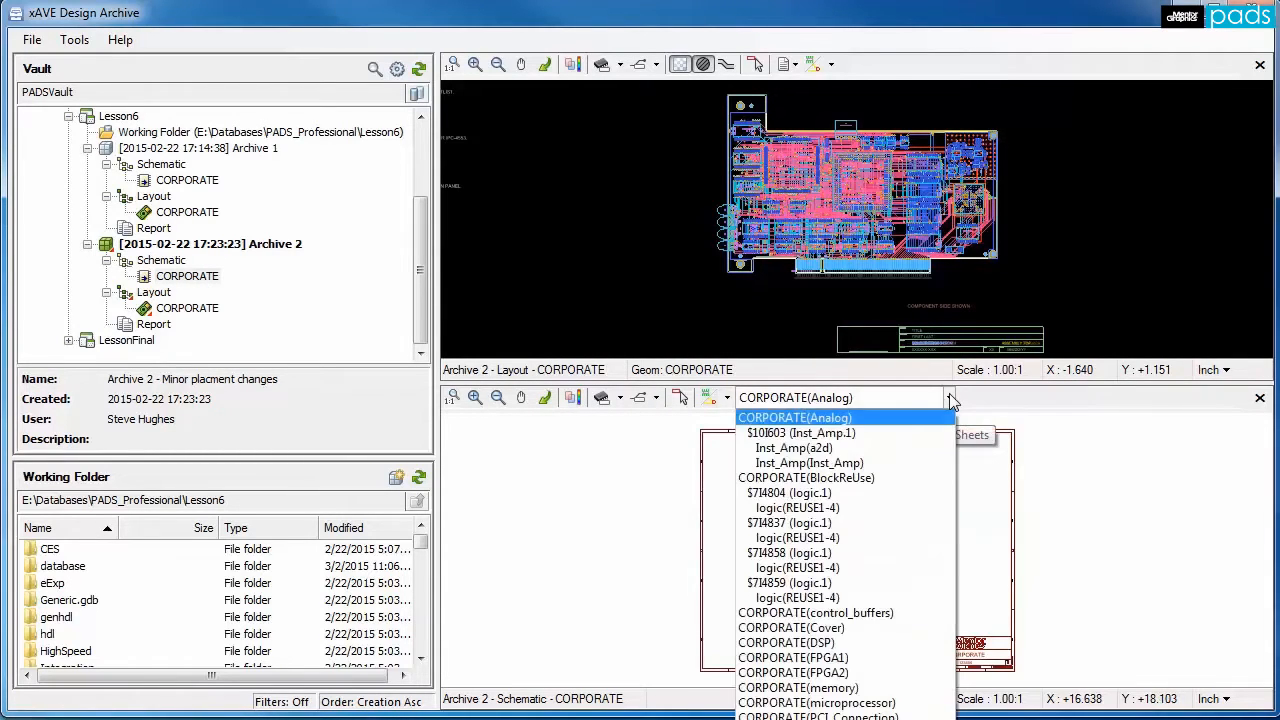
pyautogui.click(816, 702)
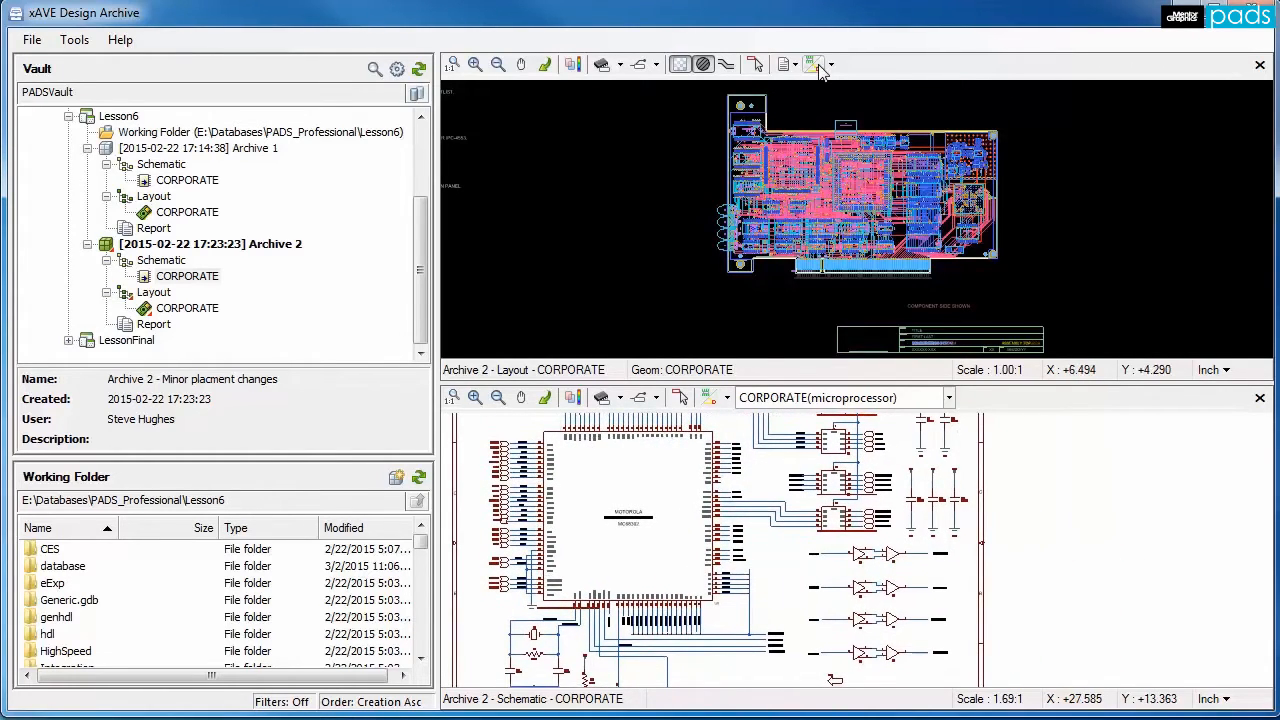
pyautogui.click(813, 64)
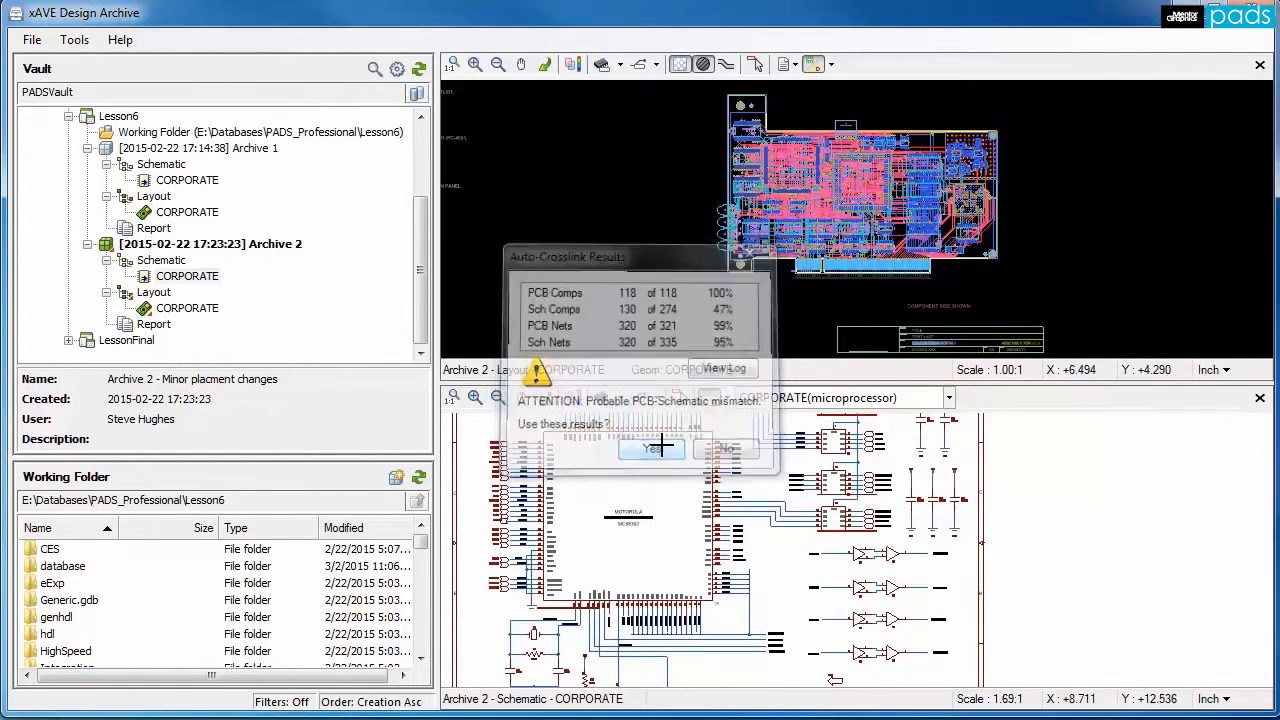
pyautogui.click(652, 448)
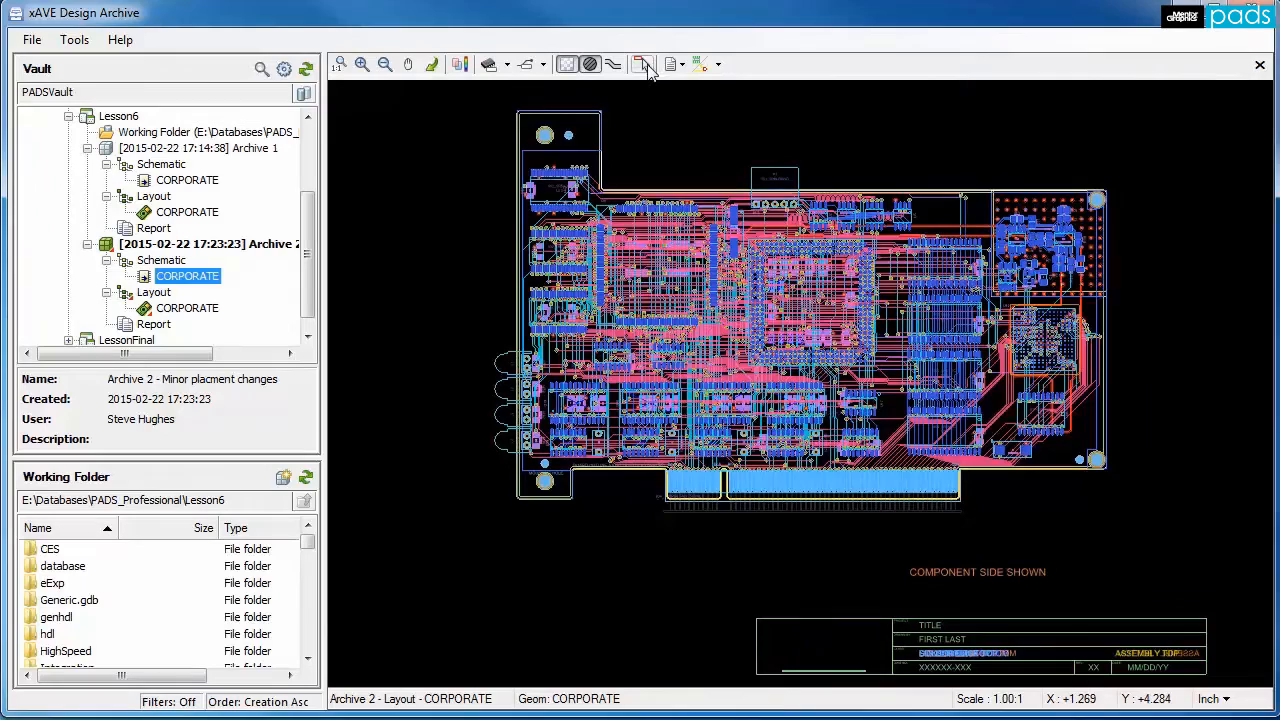
# Show redlines and component names, and add a sticky note saying C20 is too close to the board edge.
pyautogui.click(643, 64)
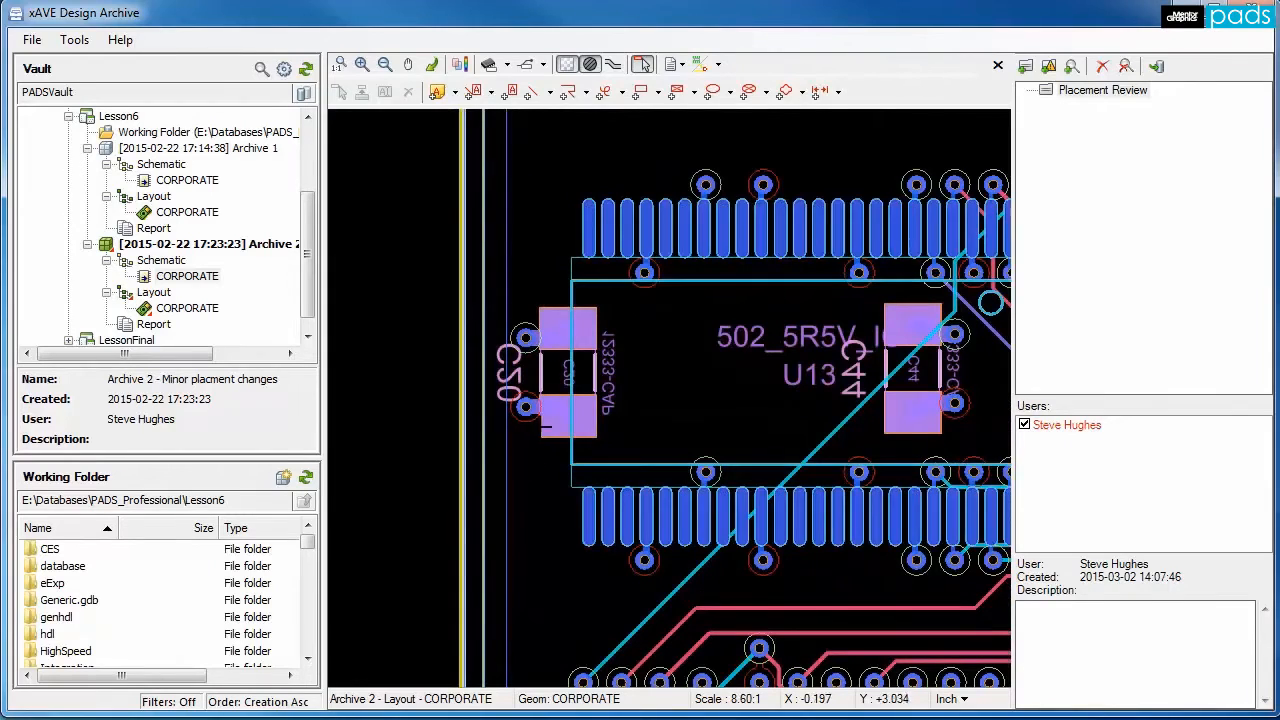
pyautogui.click(488, 65)
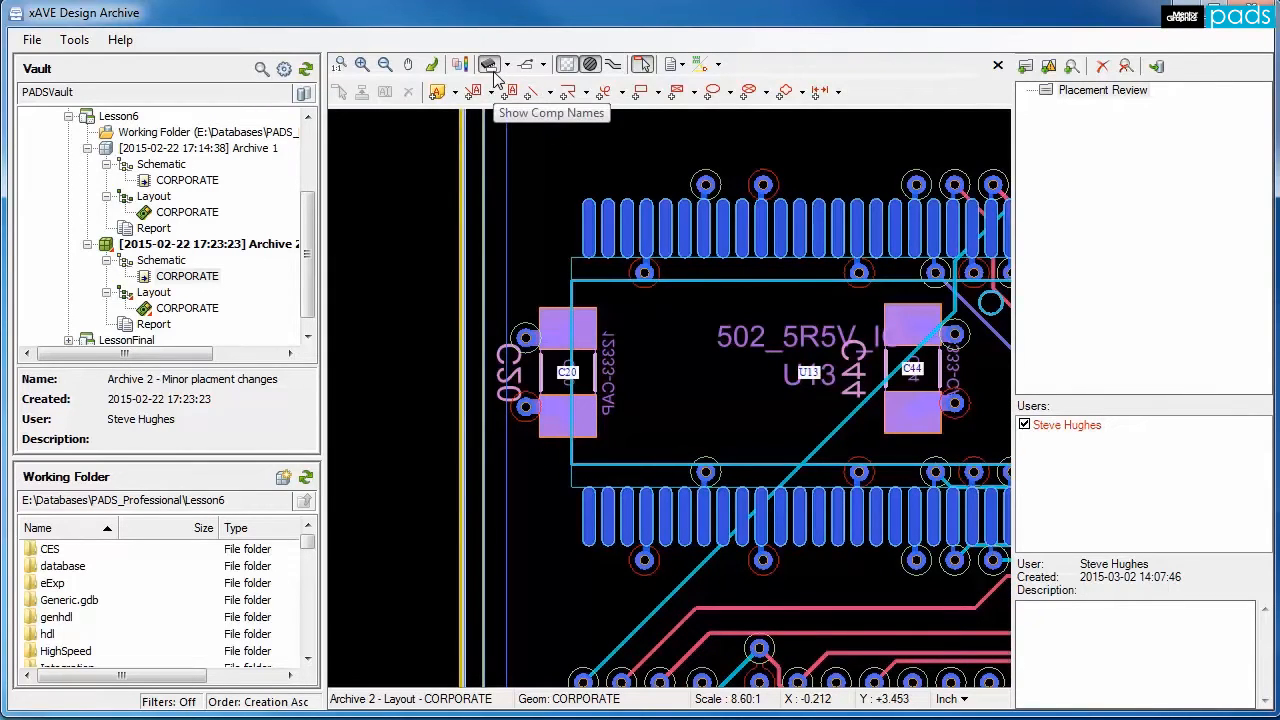
pyautogui.moveTo(1080, 98)
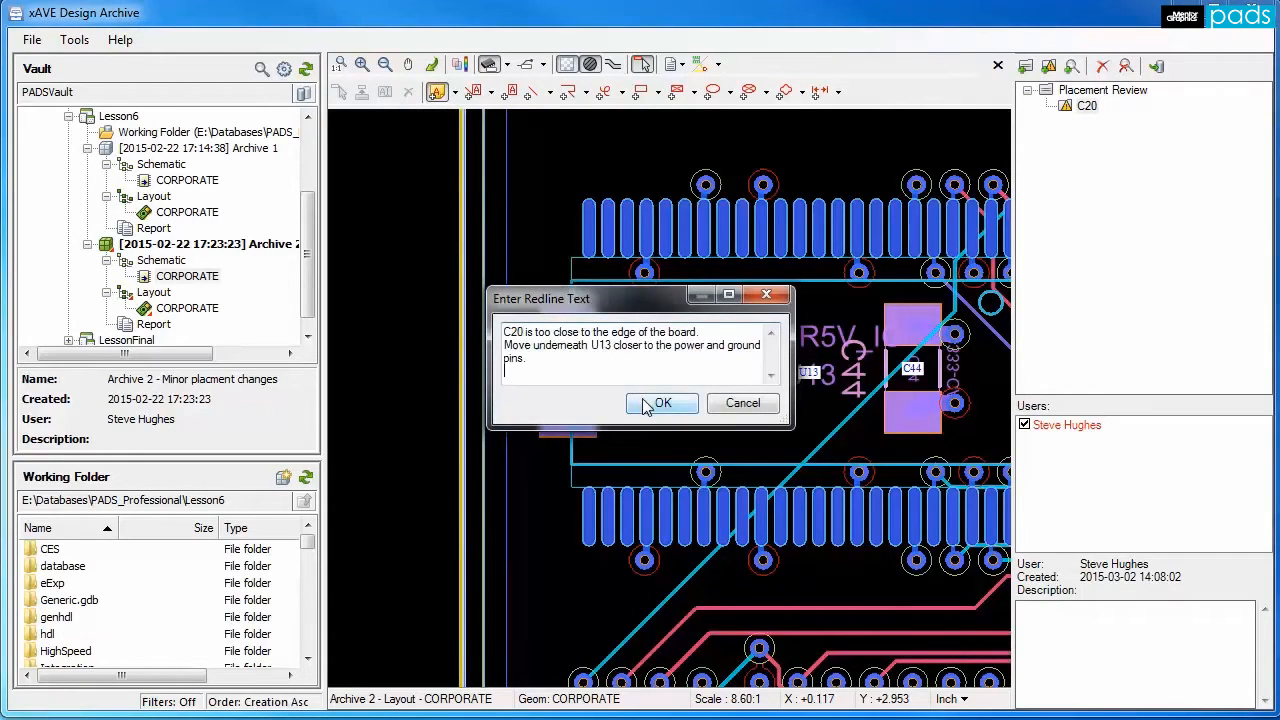
pyautogui.click(662, 403)
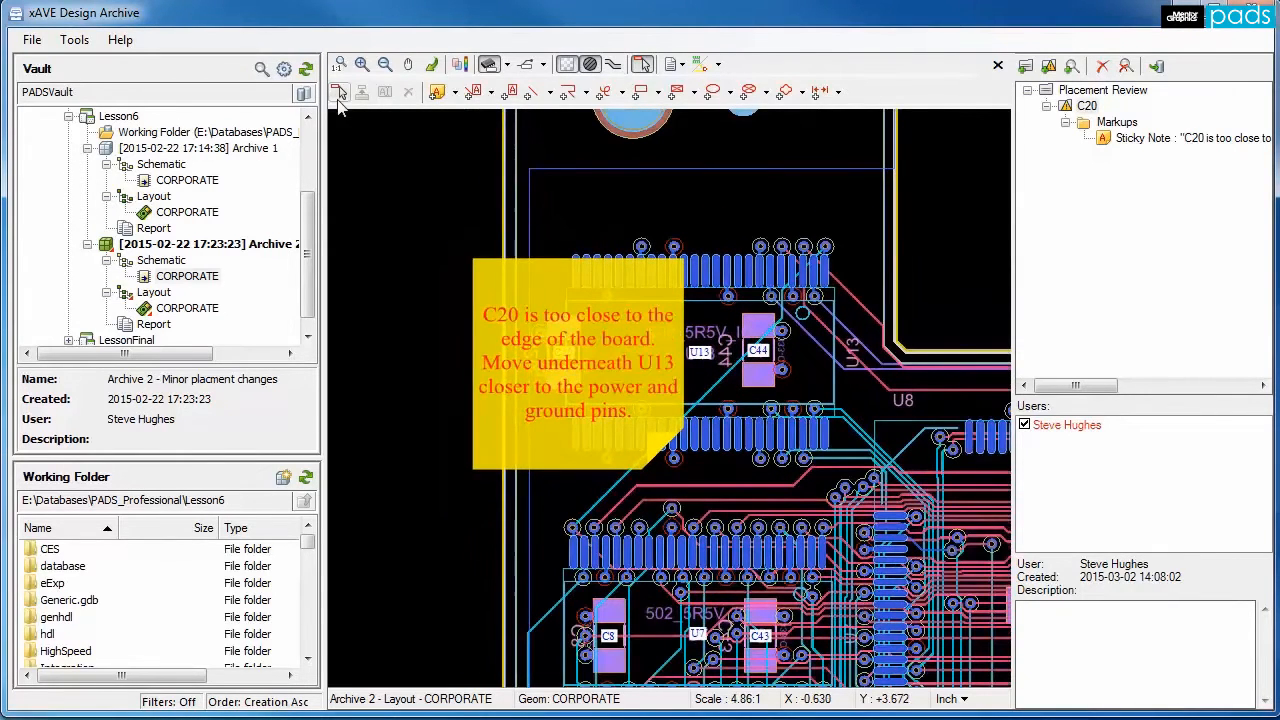
# Link the sticky note to capacitor C20.
pyautogui.moveTo(577, 367); pyautogui.dragTo(520, 367)
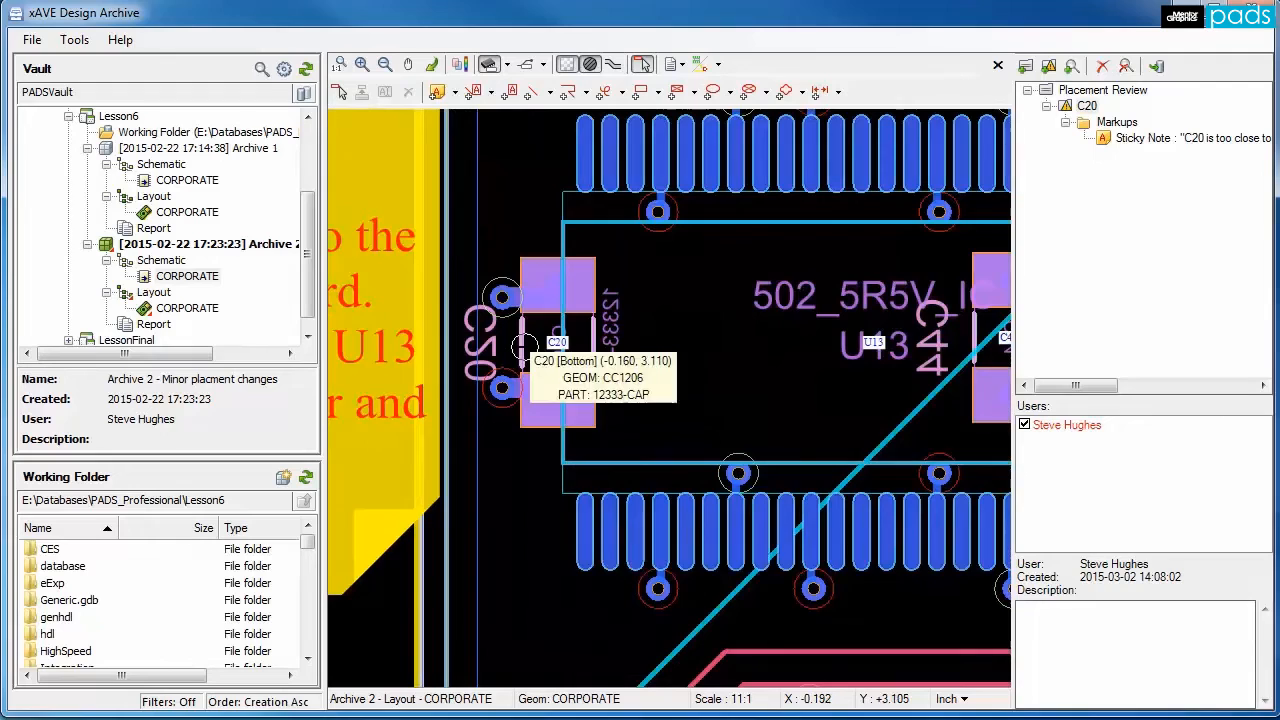
pyautogui.click(362, 92)
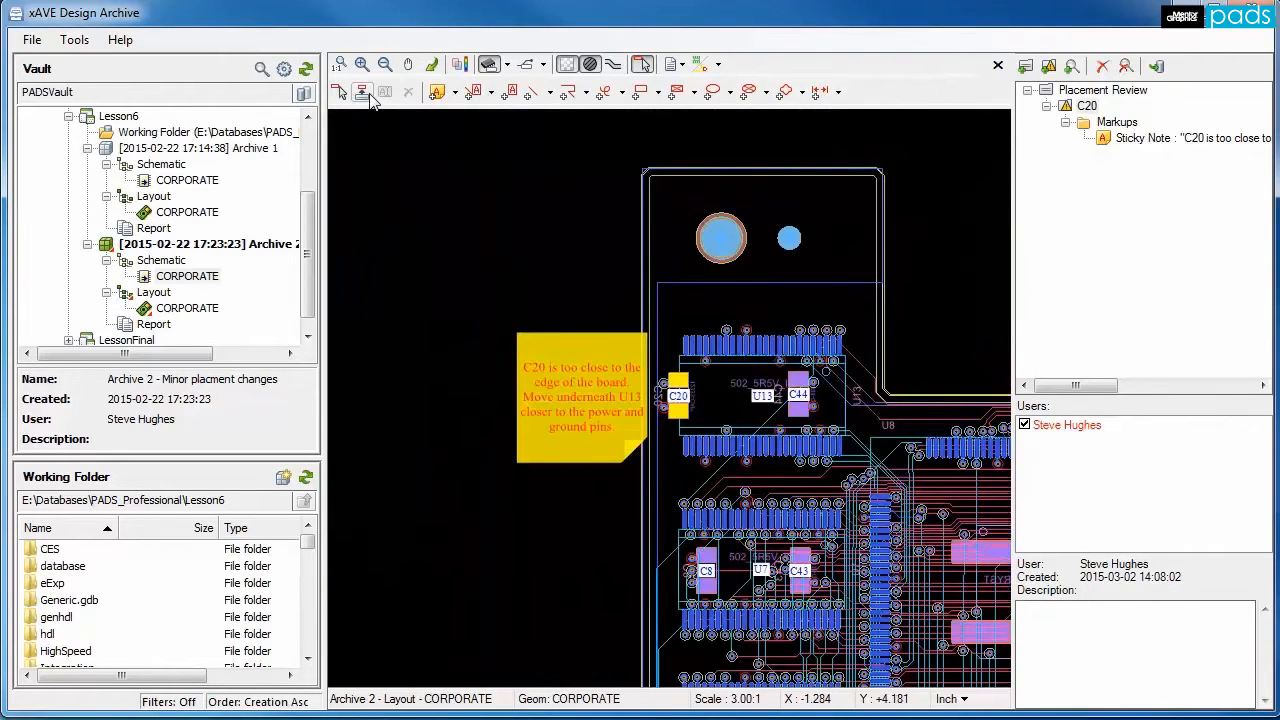
pyautogui.click(362, 91)
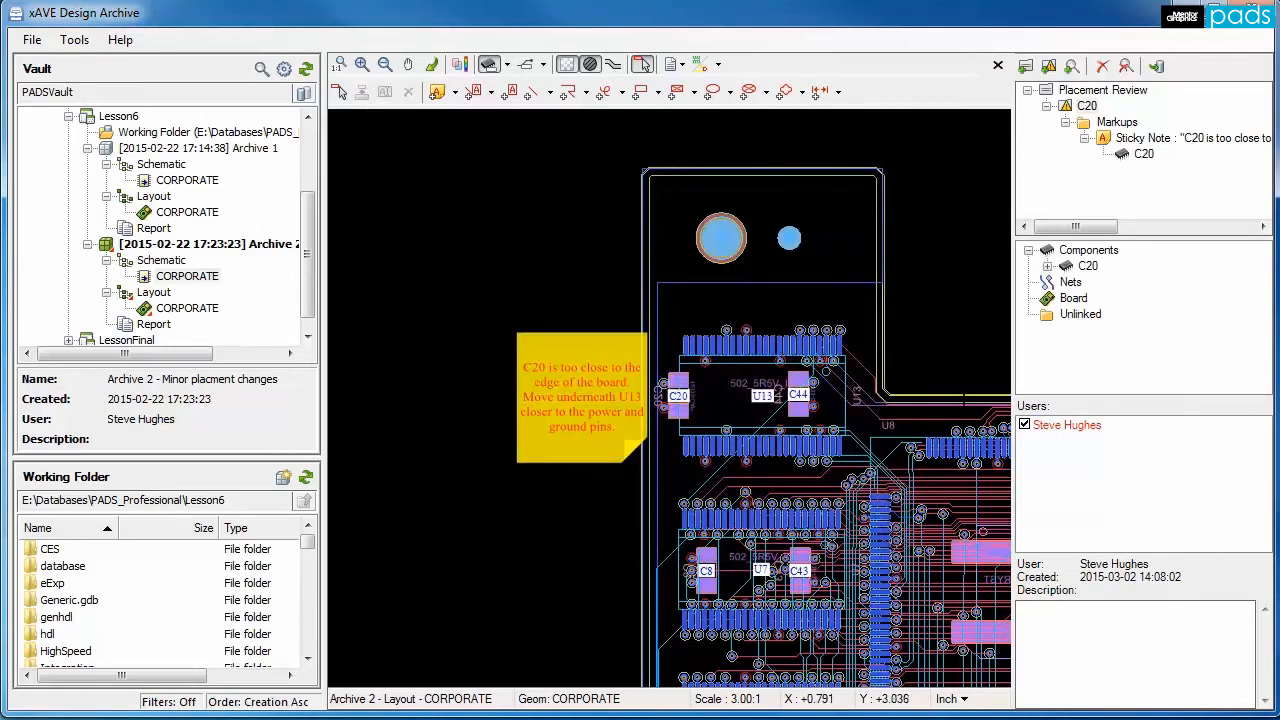
pyautogui.click(1143, 153)
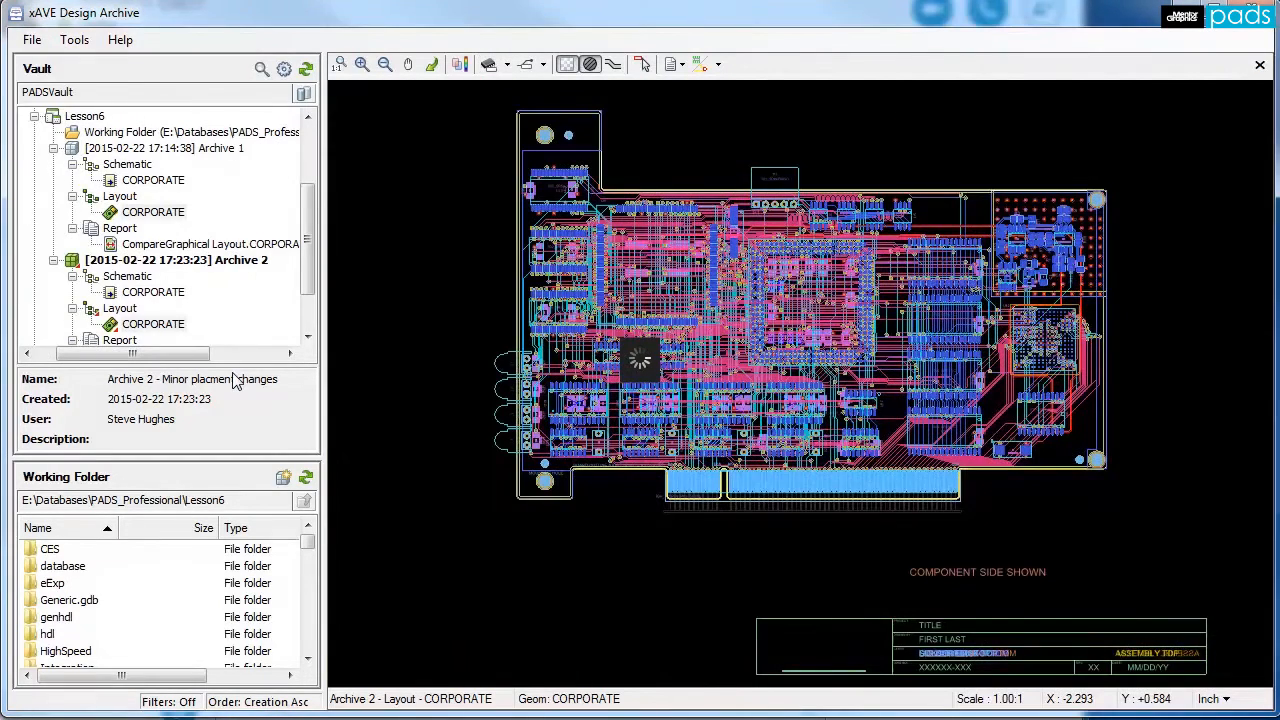
# Run a graphical layer compare of the Archive 1 and Archive 2 CORPORATE layouts.
pyautogui.click(153, 212)
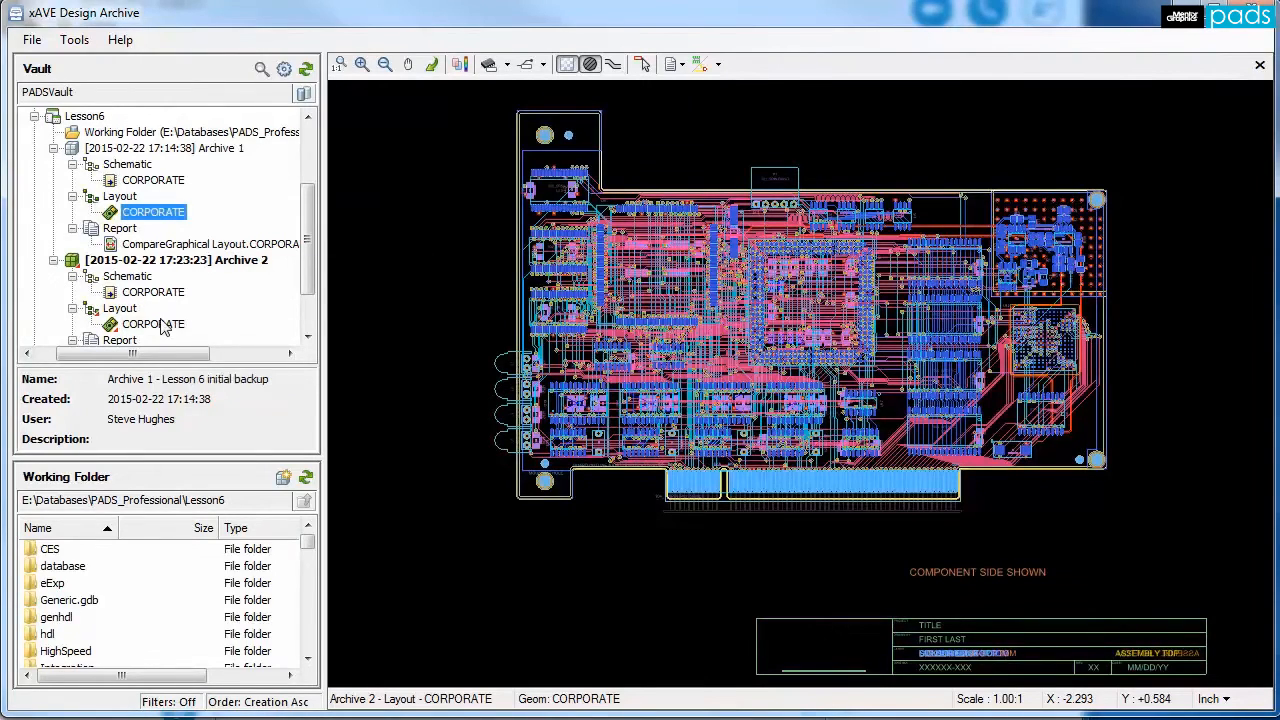
pyautogui.rightClick(152, 324)
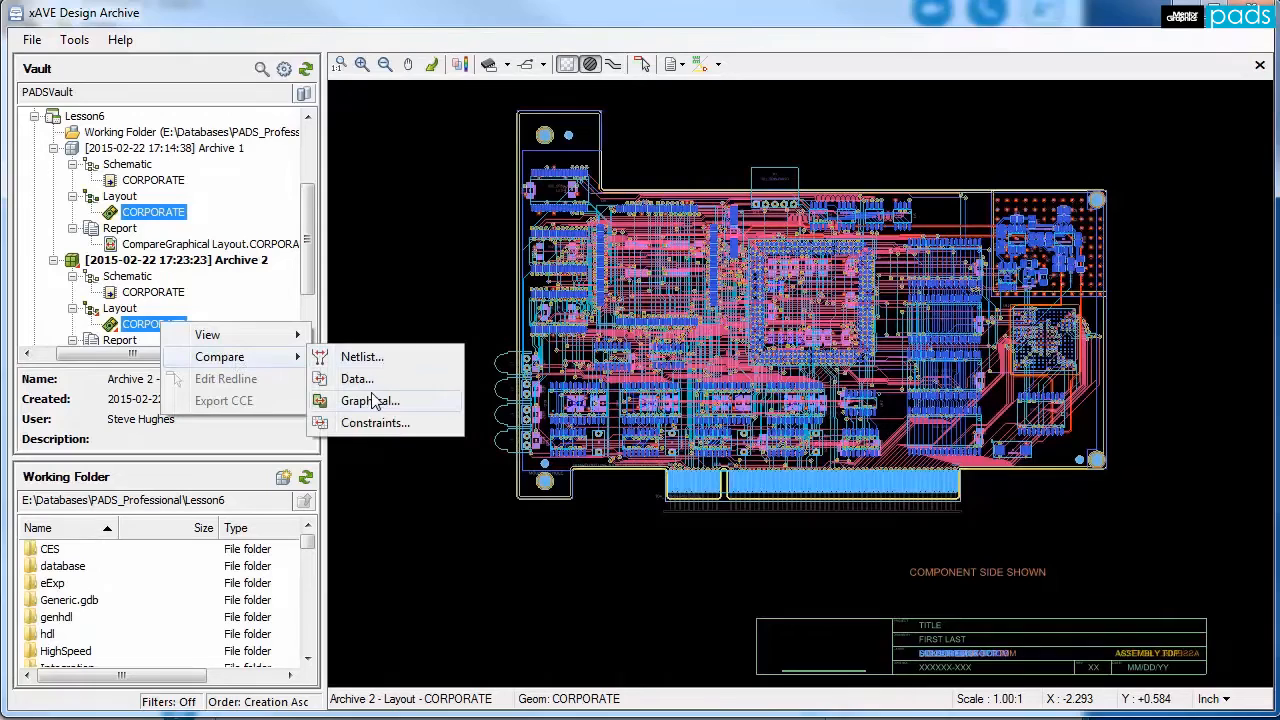
pyautogui.click(369, 400)
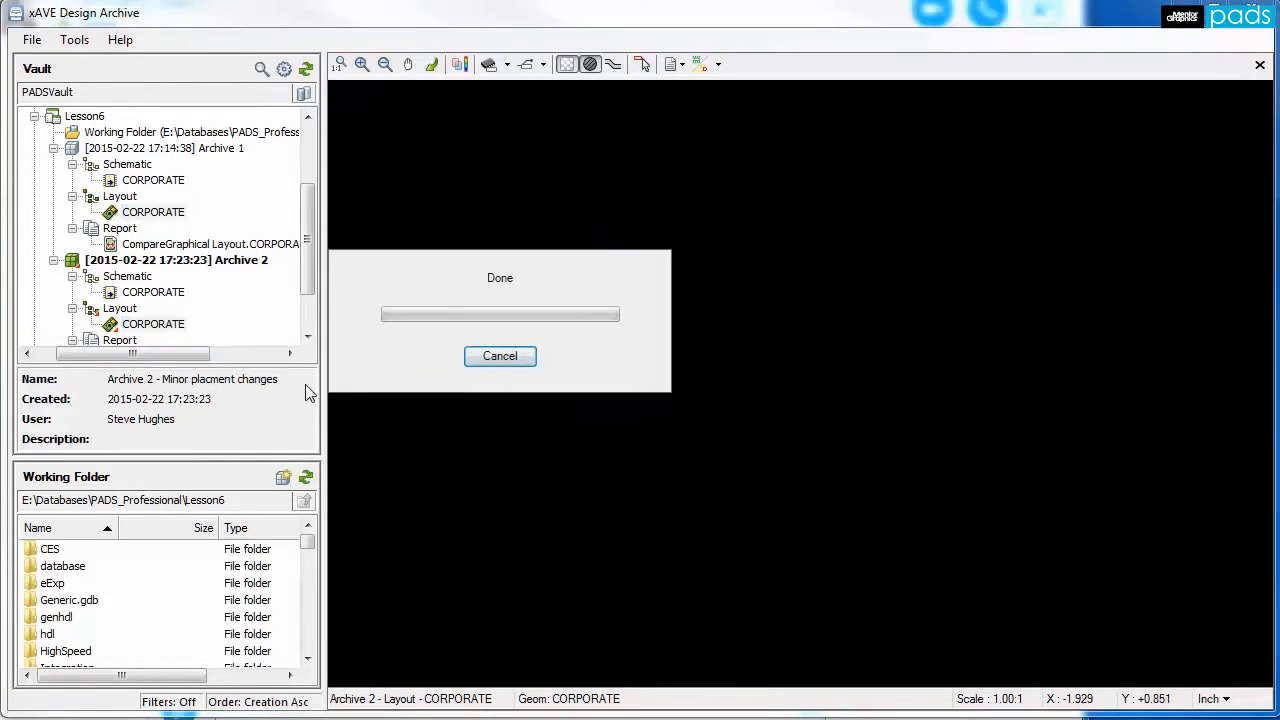
pyautogui.click(499, 356)
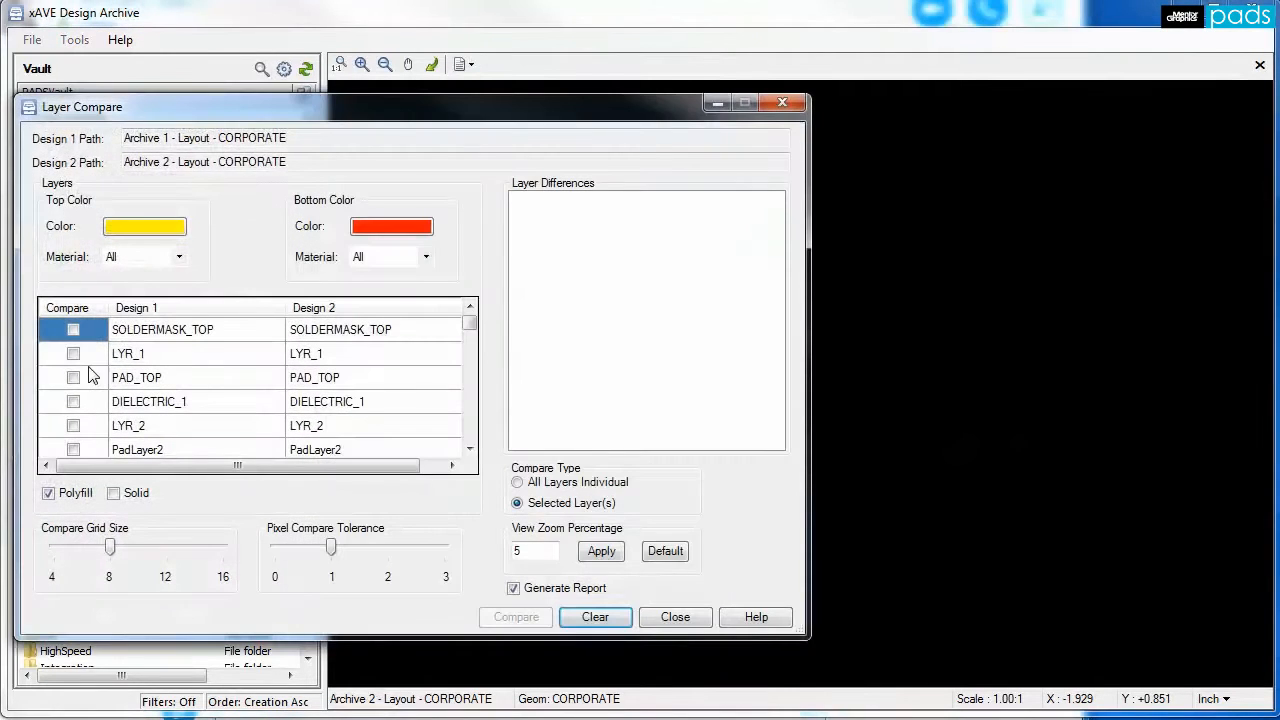
pyautogui.click(73, 353)
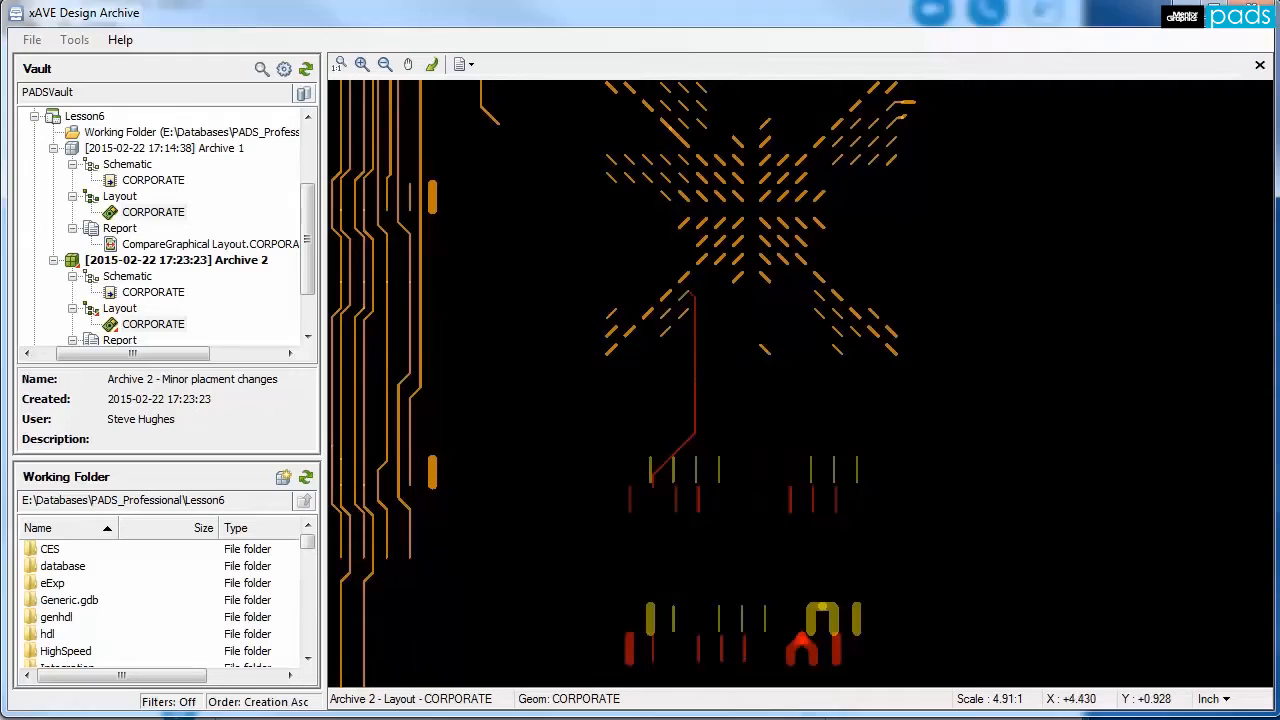
pyautogui.click(210, 244)
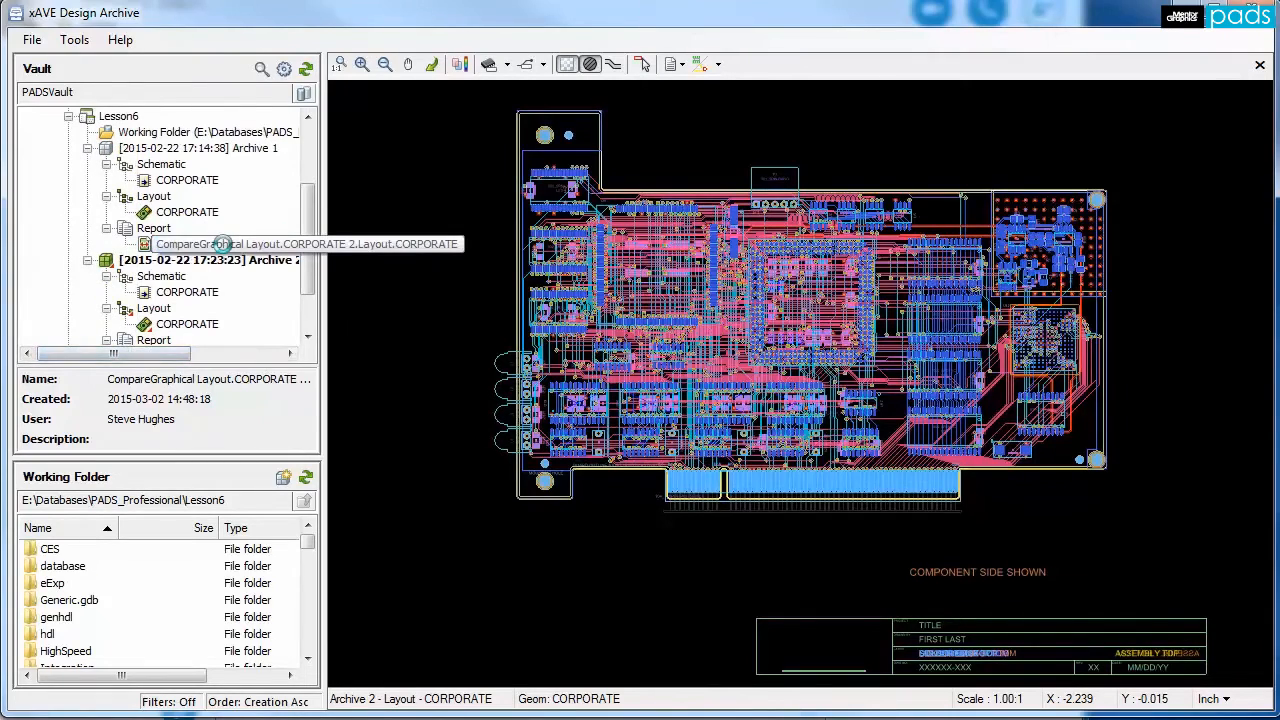
# Open the CompareGraphical report, jump to LYR_1, and scroll through the difference images.
pyautogui.doubleClick(220, 244)
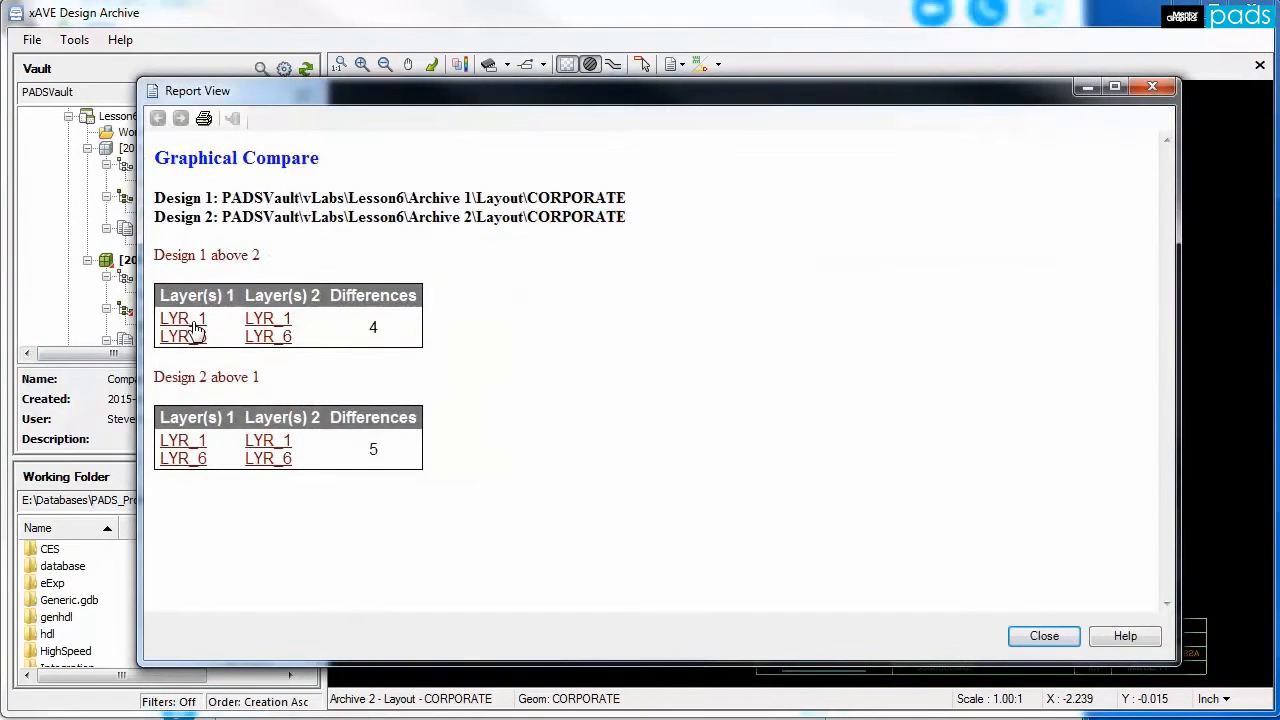
pyautogui.click(157, 118)
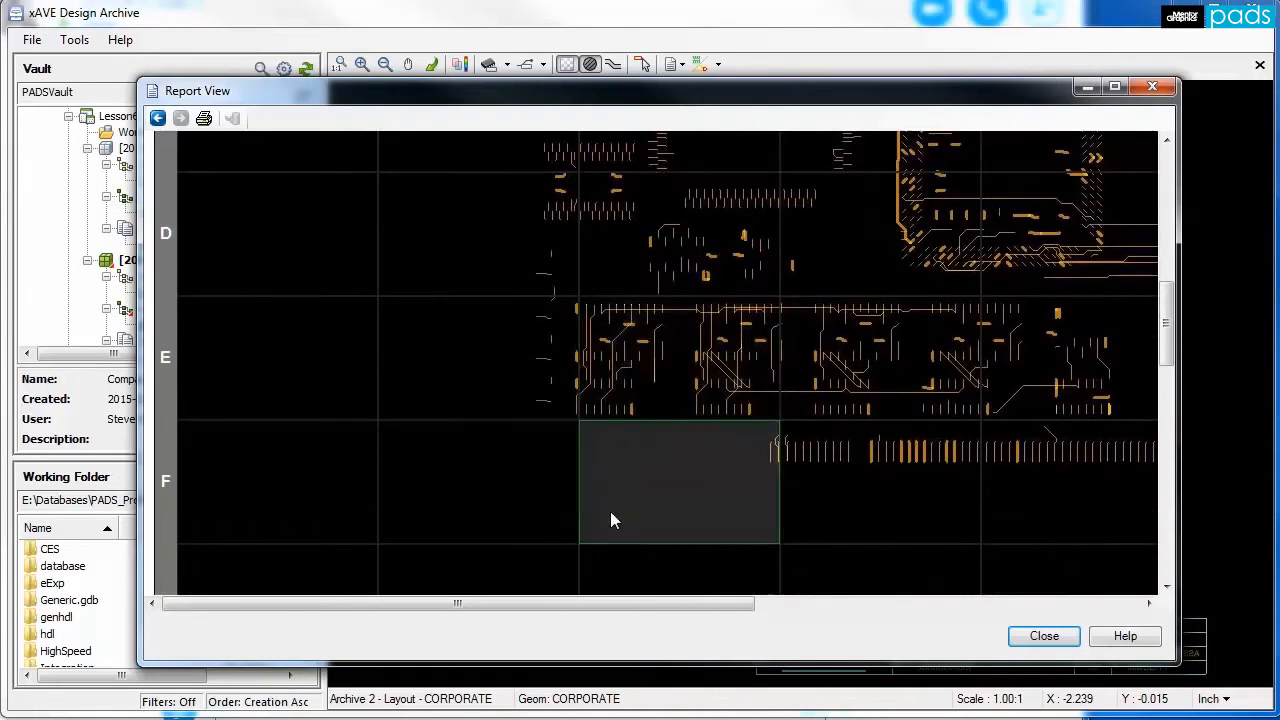
pyautogui.moveTo(457, 603); pyautogui.dragTo(795, 603)
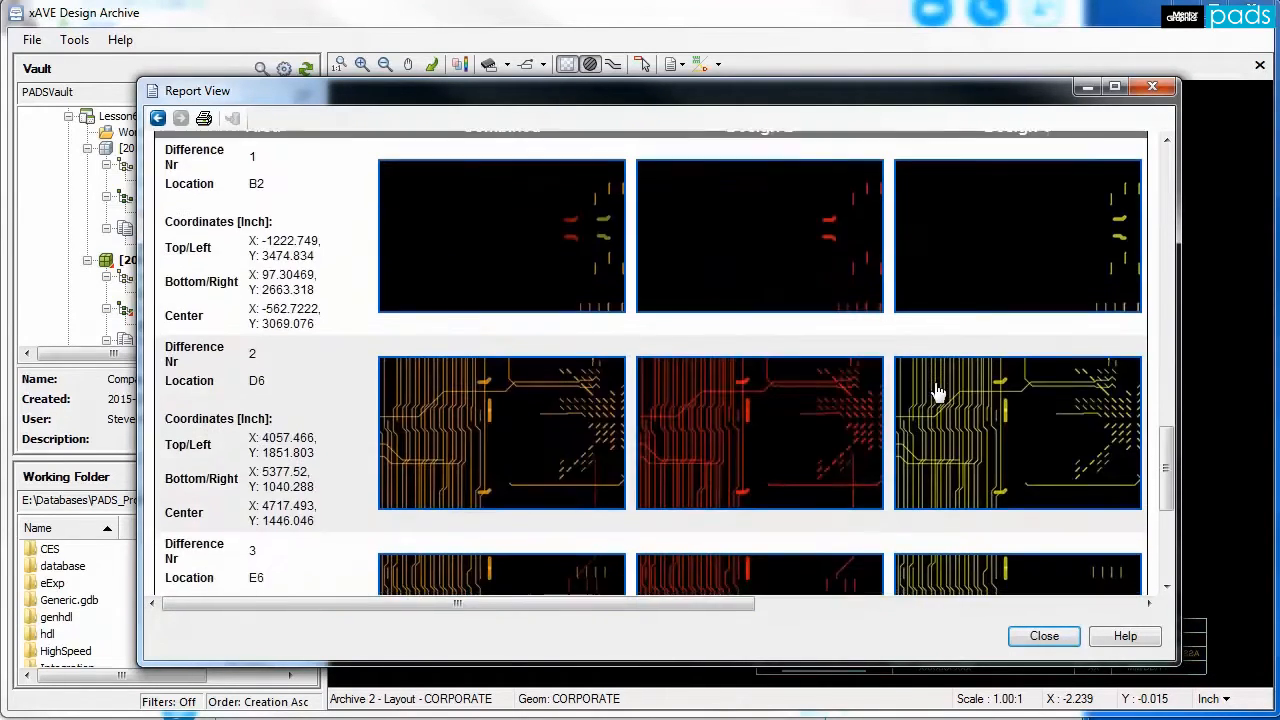
pyautogui.scroll(-3)
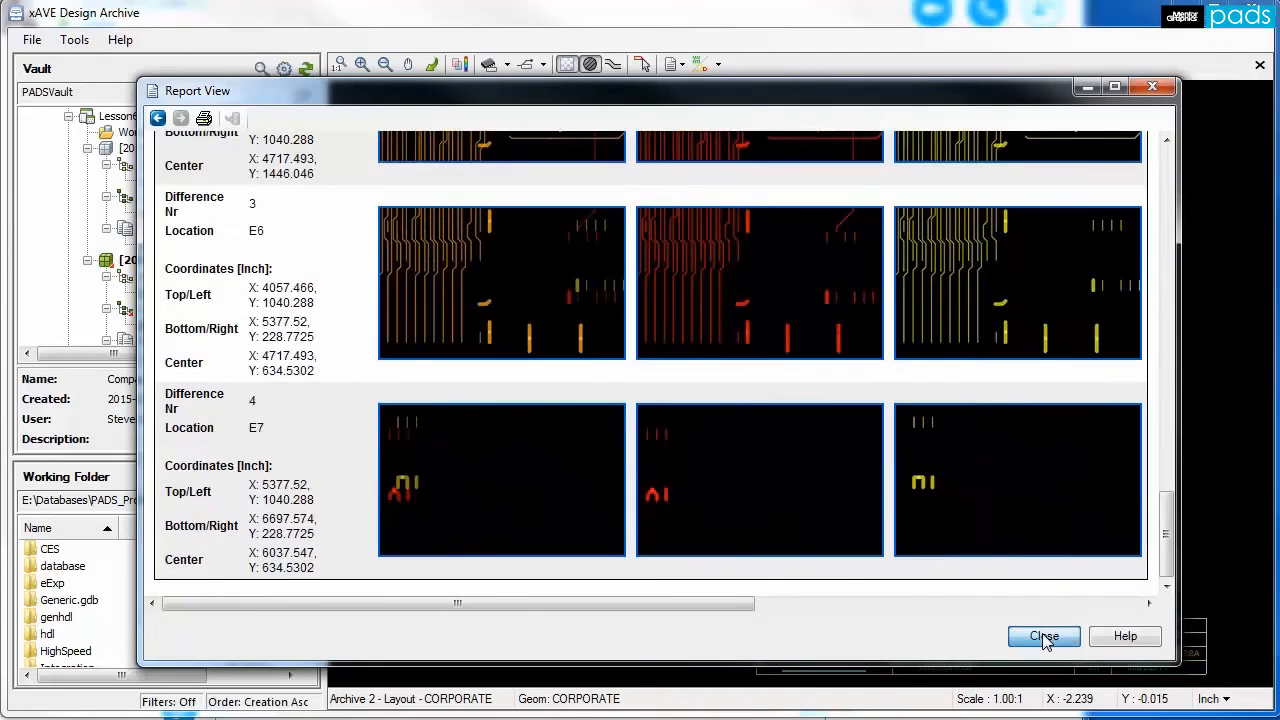